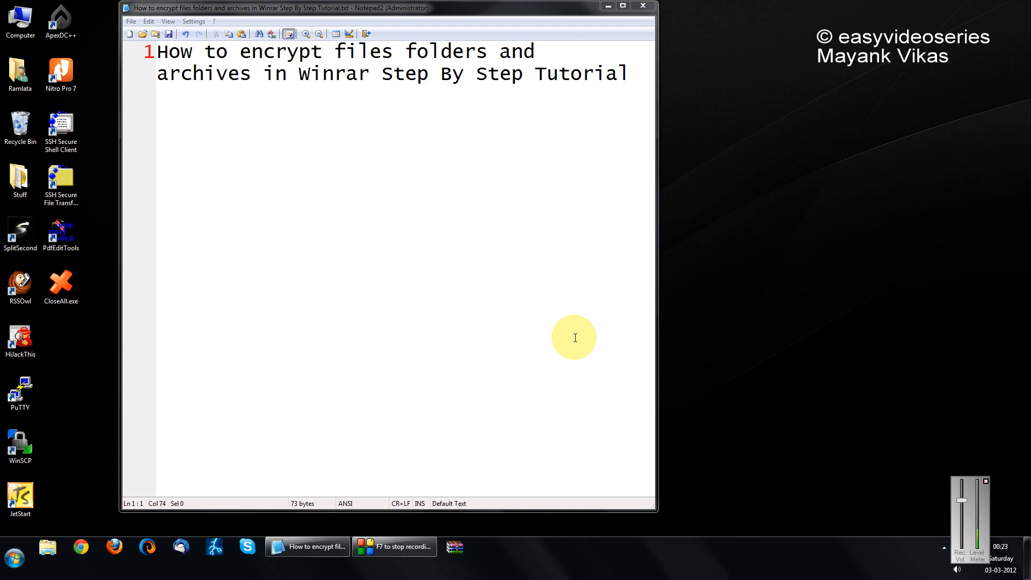
{"action": "mouse_move", "coordinate": [344, 126]}
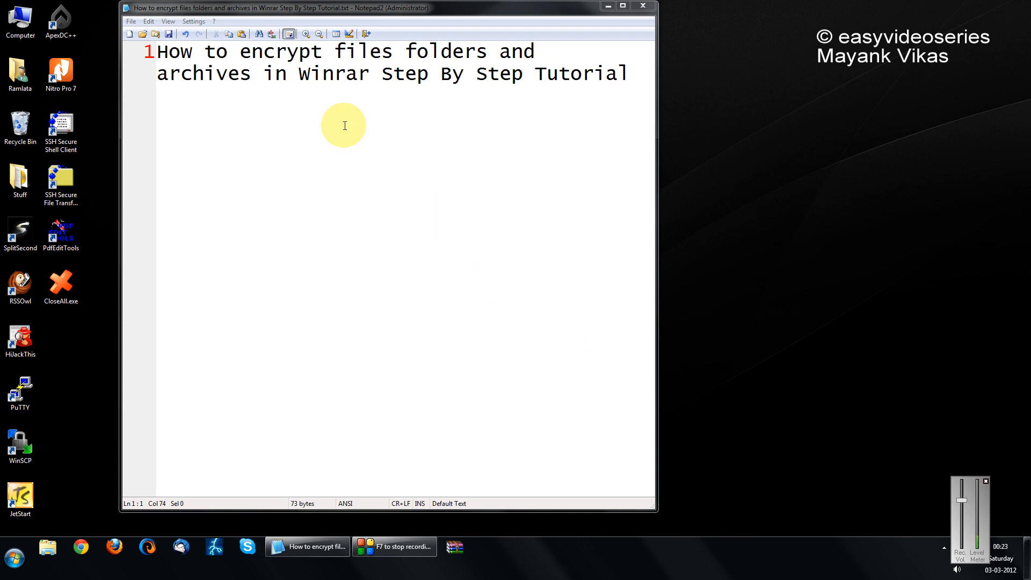
{"action": "mouse_move", "coordinate": [334, 109]}
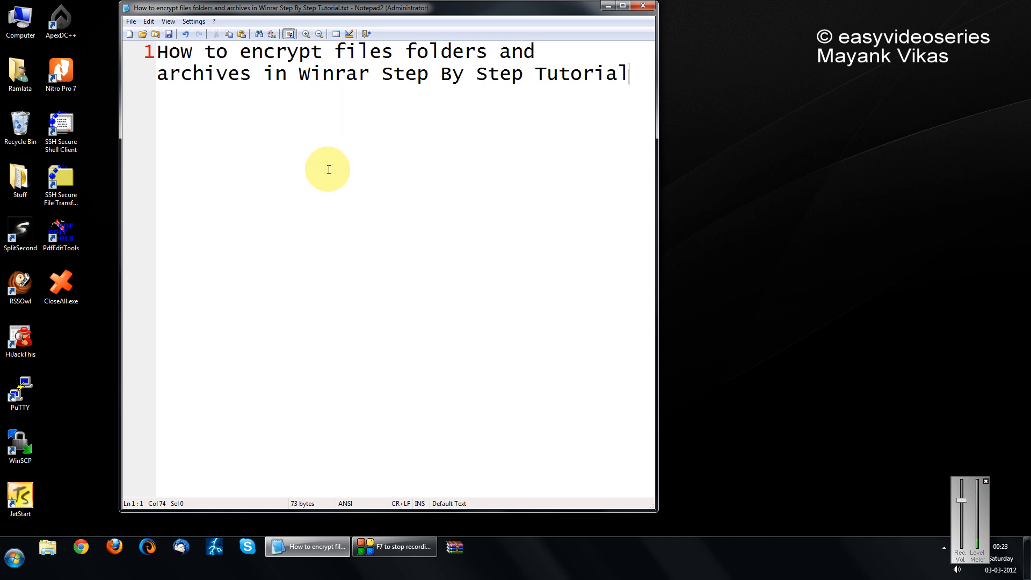
Go to D:\Winrar via the pinned PhD folder and select the Study folder
{"action": "right_click", "coordinate": [47, 547]}
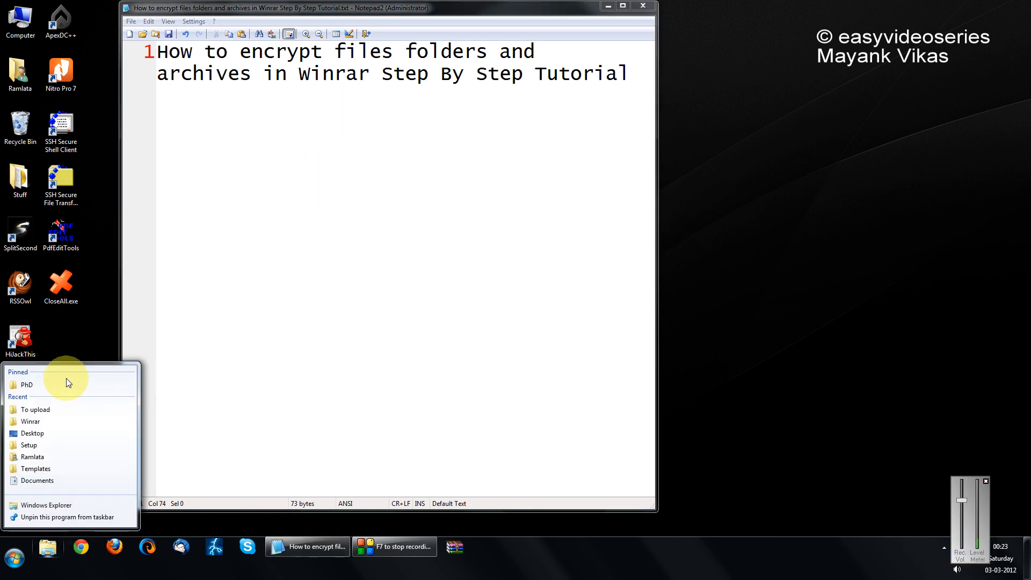
{"action": "left_click", "coordinate": [27, 385]}
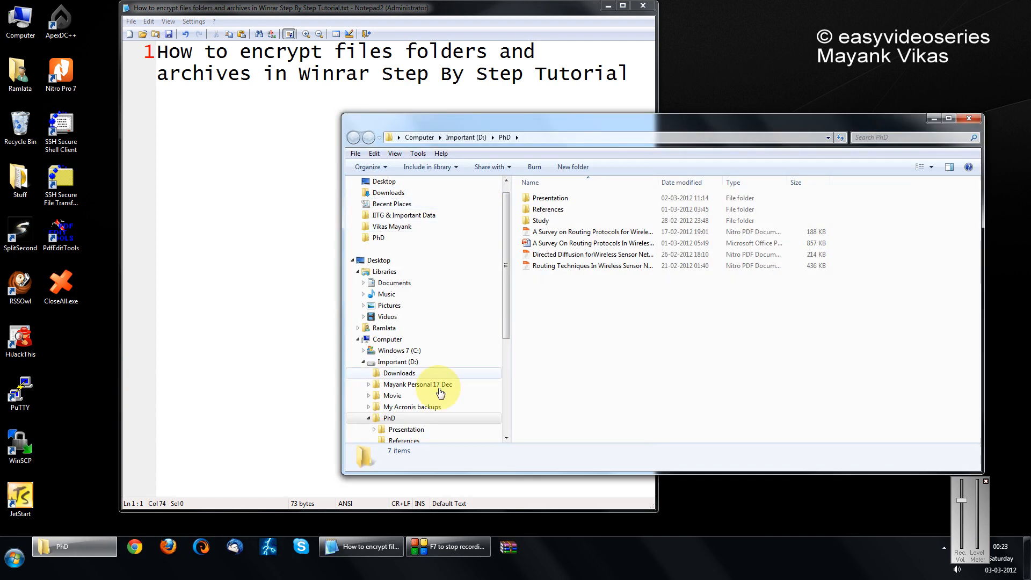
{"action": "left_click", "coordinate": [392, 418]}
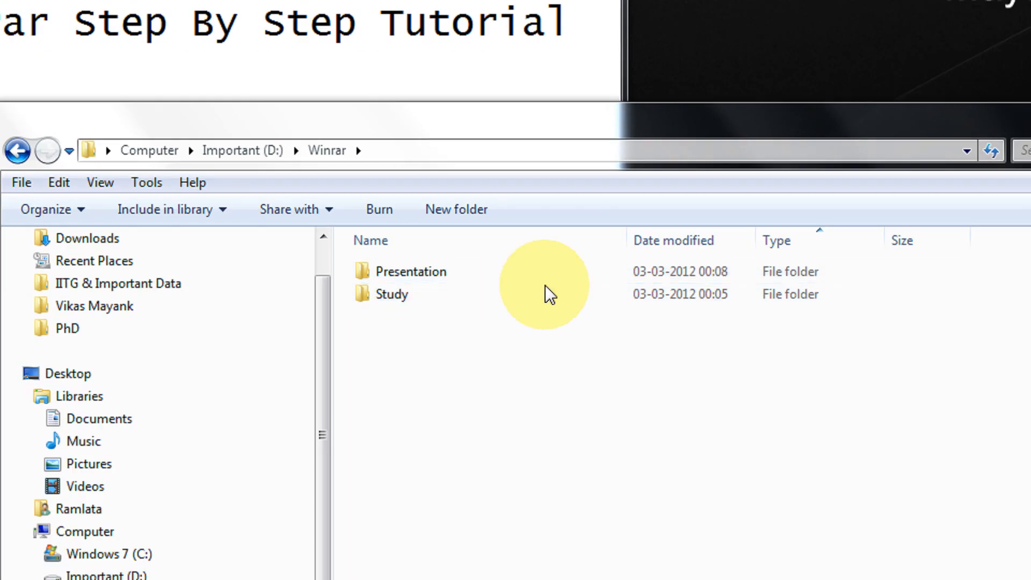
{"action": "left_click", "coordinate": [392, 294]}
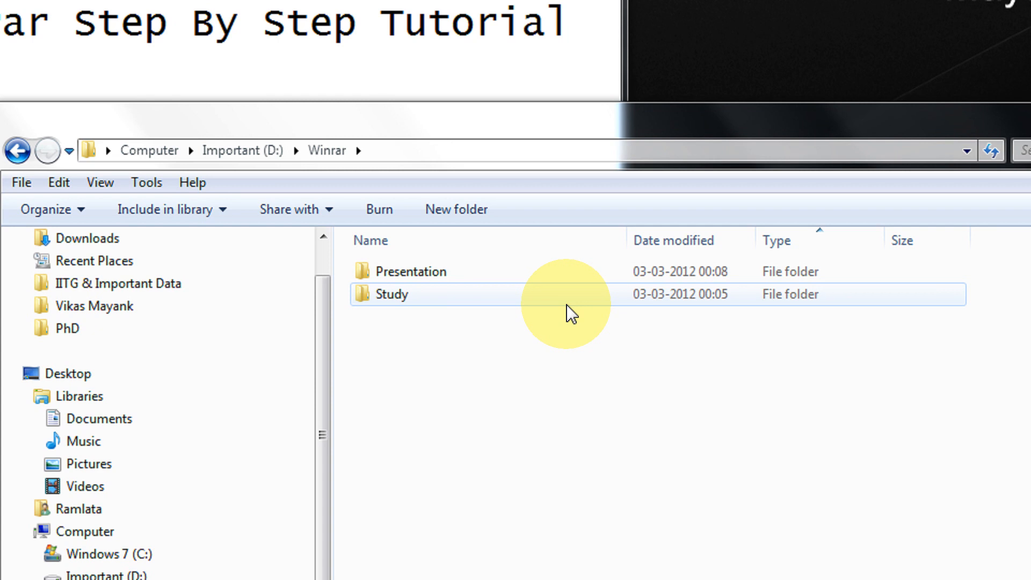
{"action": "mouse_move", "coordinate": [392, 305]}
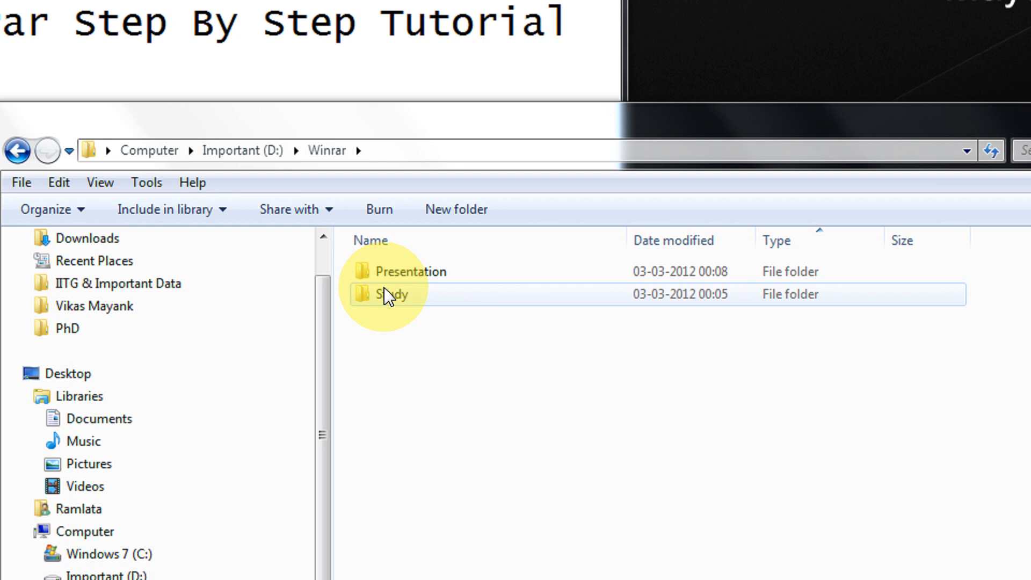
{"action": "left_click", "coordinate": [392, 294]}
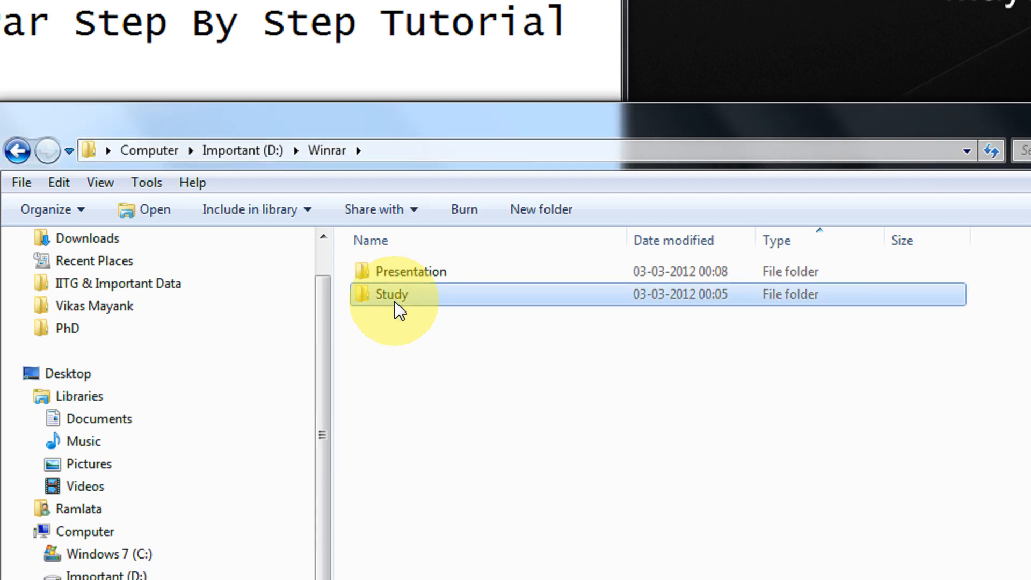
Start adding Study to Study.rar and reach the Advanced tab's Set password dialog
{"action": "right_click", "coordinate": [392, 293]}
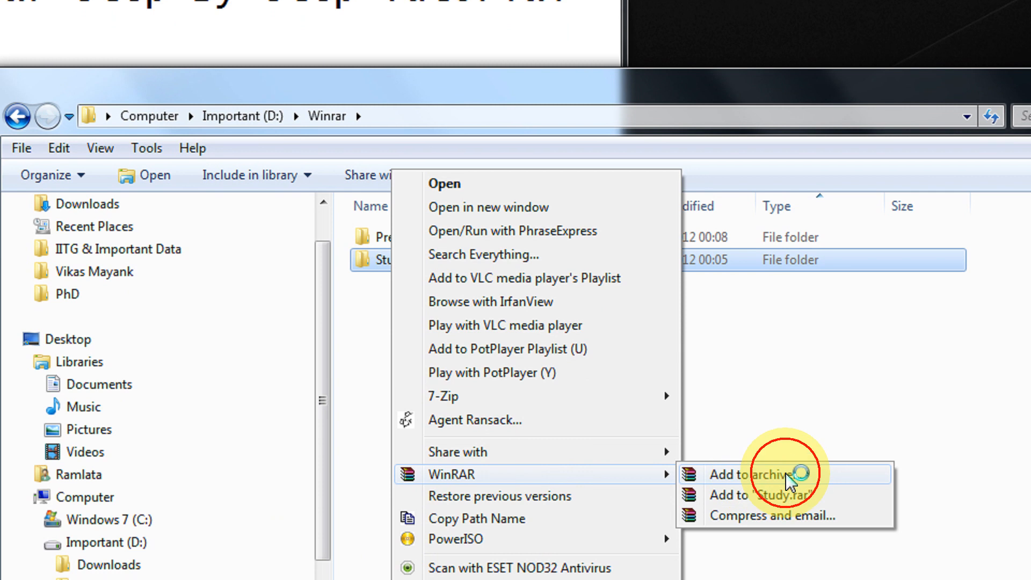
{"action": "left_click", "coordinate": [760, 474]}
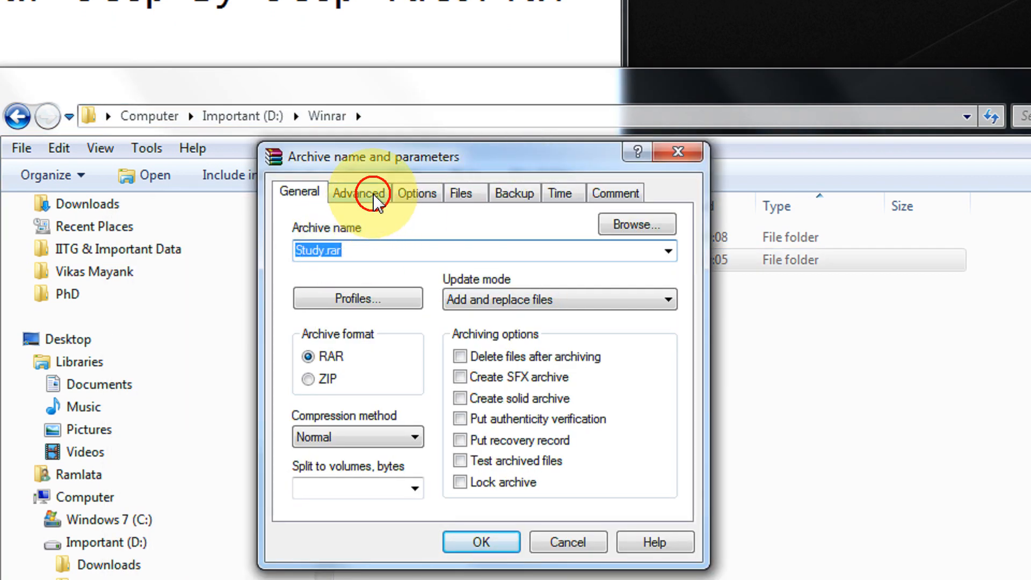
{"action": "left_click", "coordinate": [359, 193]}
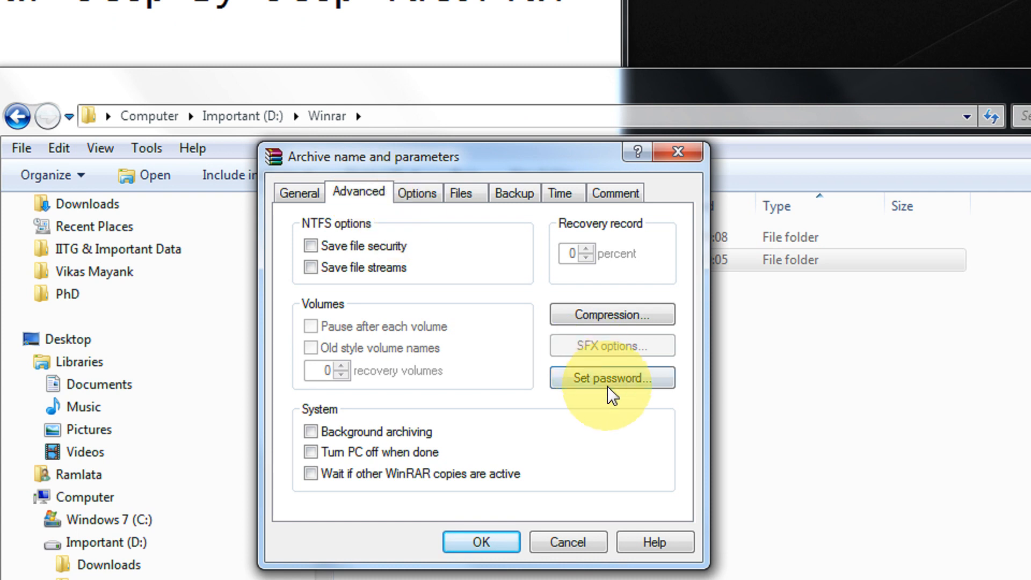
{"action": "left_click", "coordinate": [610, 378]}
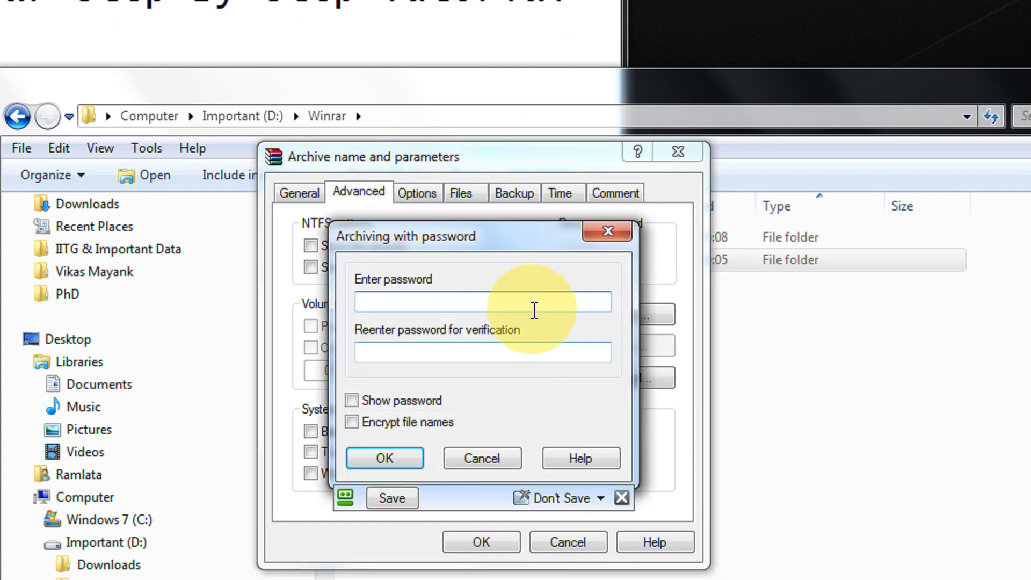
Enter the archive password, checking it with Show password, and build the protected Study.rar
{"action": "type", "text": "•"}
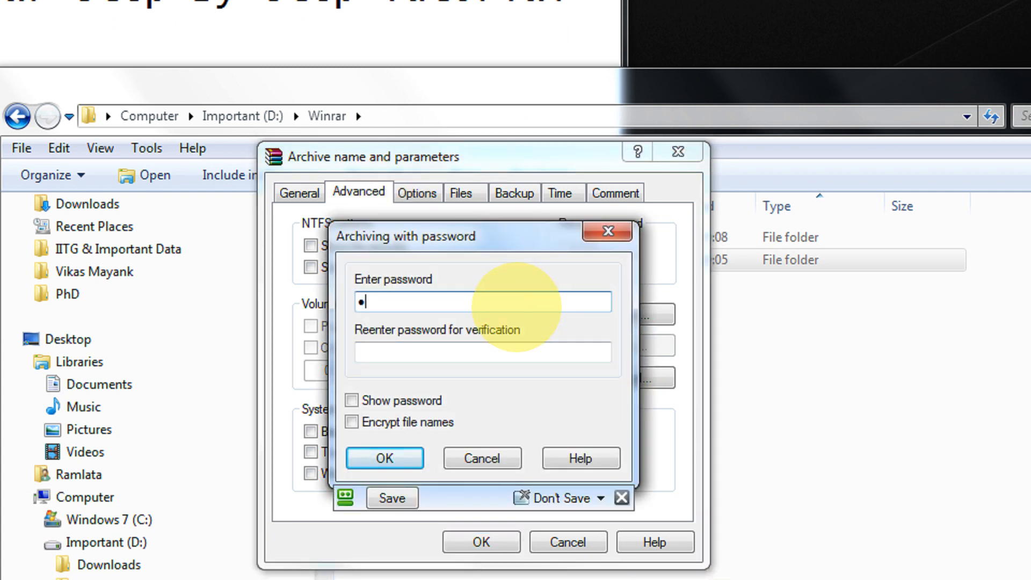
{"action": "left_click", "coordinate": [351, 401]}
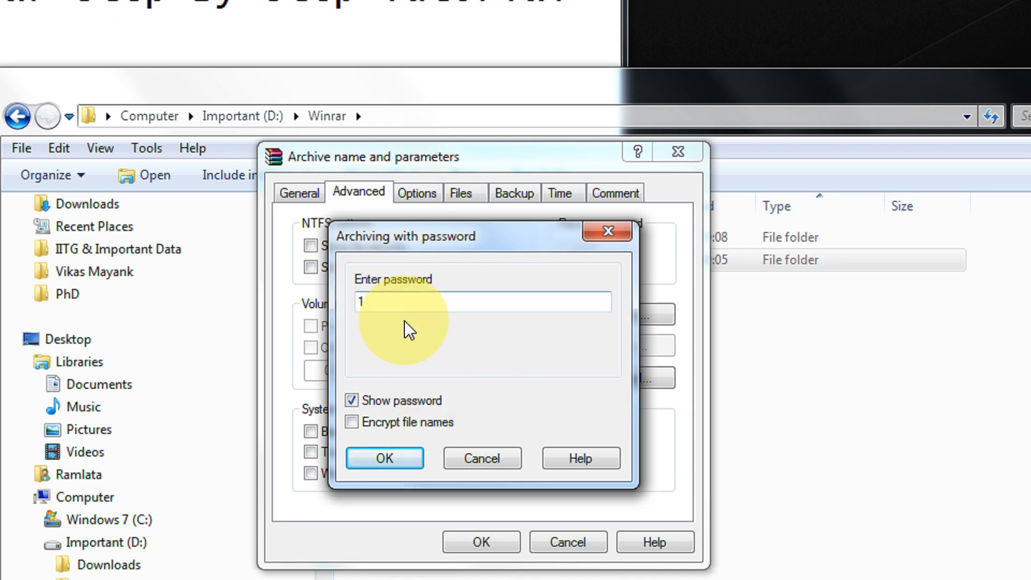
{"action": "left_click", "coordinate": [352, 400]}
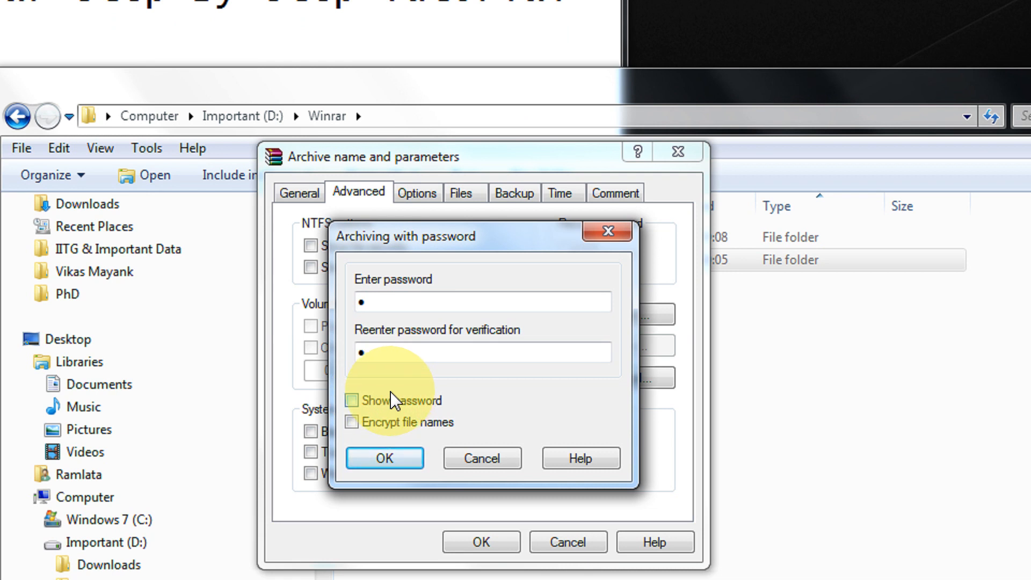
{"action": "mouse_move", "coordinate": [420, 431]}
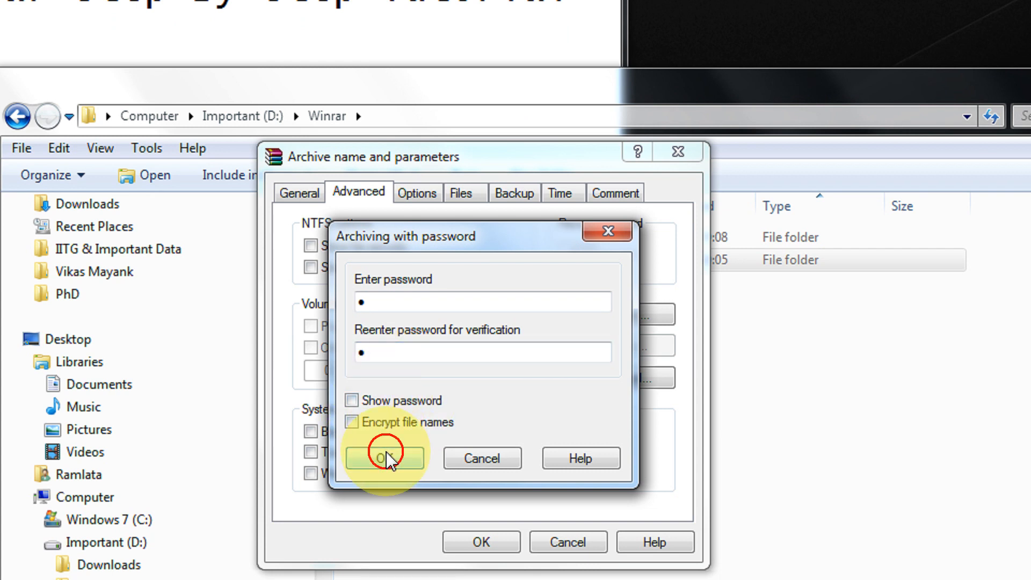
{"action": "left_click", "coordinate": [384, 457]}
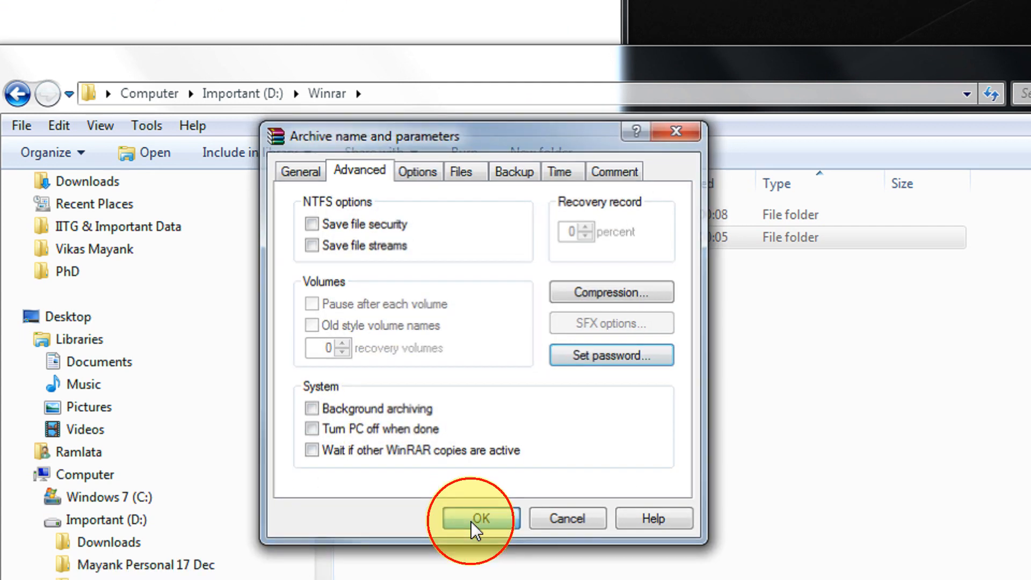
{"action": "left_click", "coordinate": [480, 518]}
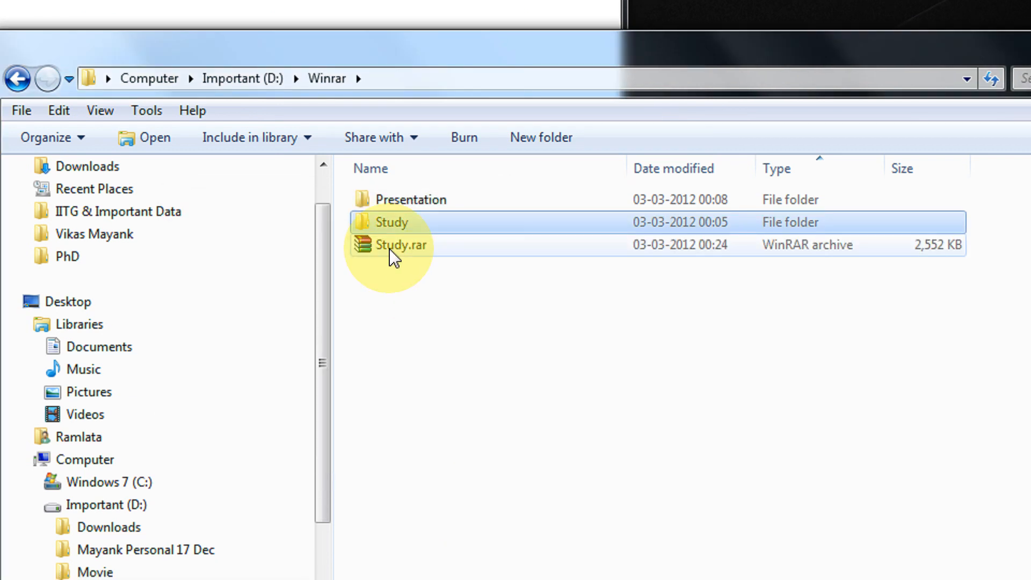
Browse into Study.rar's Study folder and open the System Architecture for Wireless Sensor Networks PDF
{"action": "double_click", "coordinate": [389, 245]}
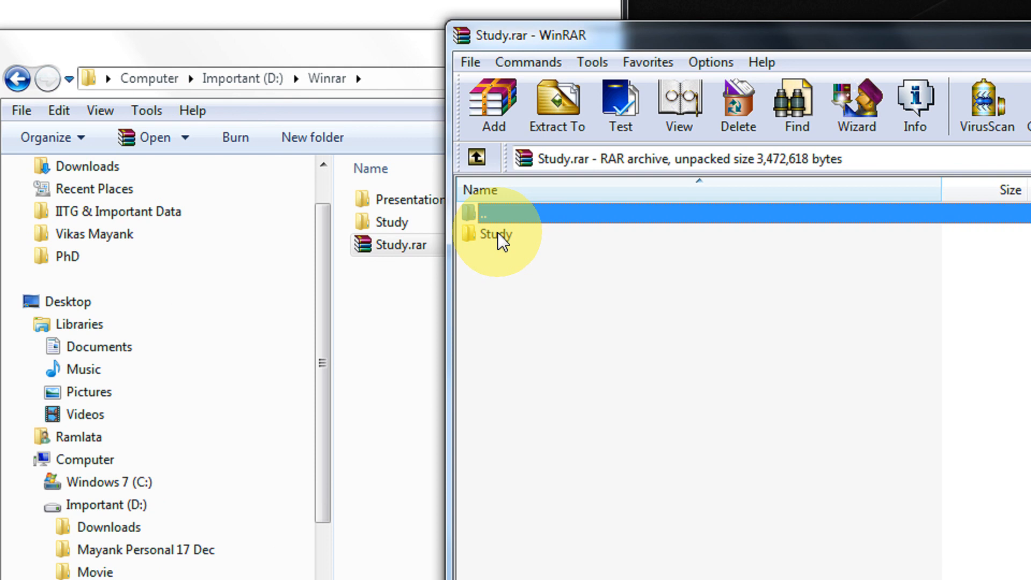
{"action": "left_click", "coordinate": [496, 234]}
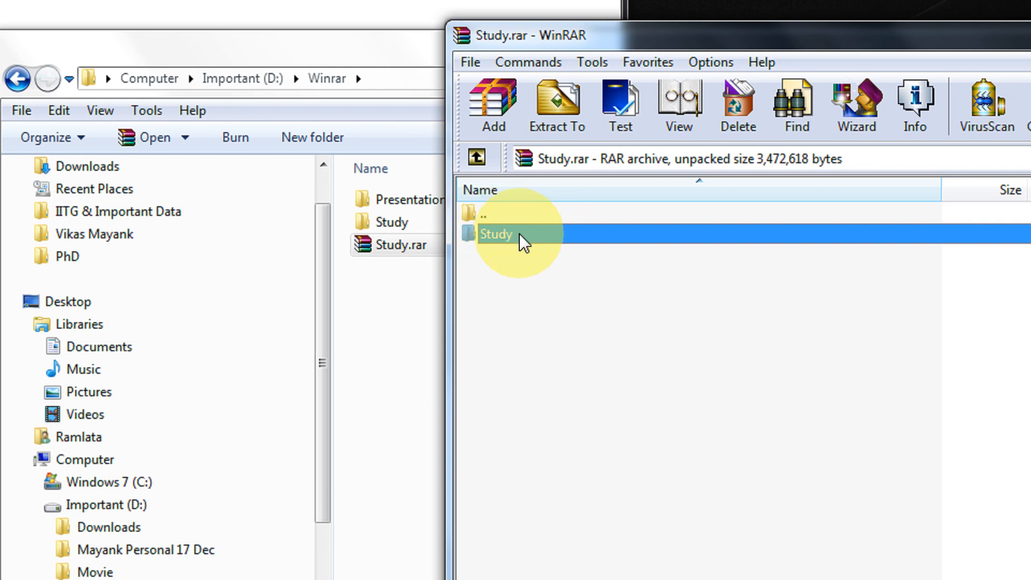
{"action": "double_click", "coordinate": [496, 234]}
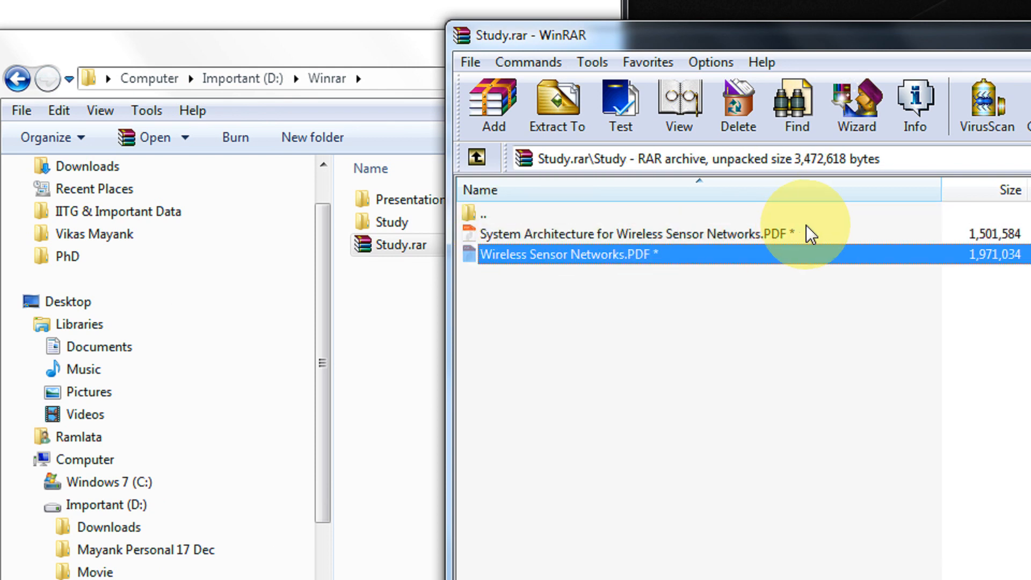
{"action": "left_click", "coordinate": [625, 234]}
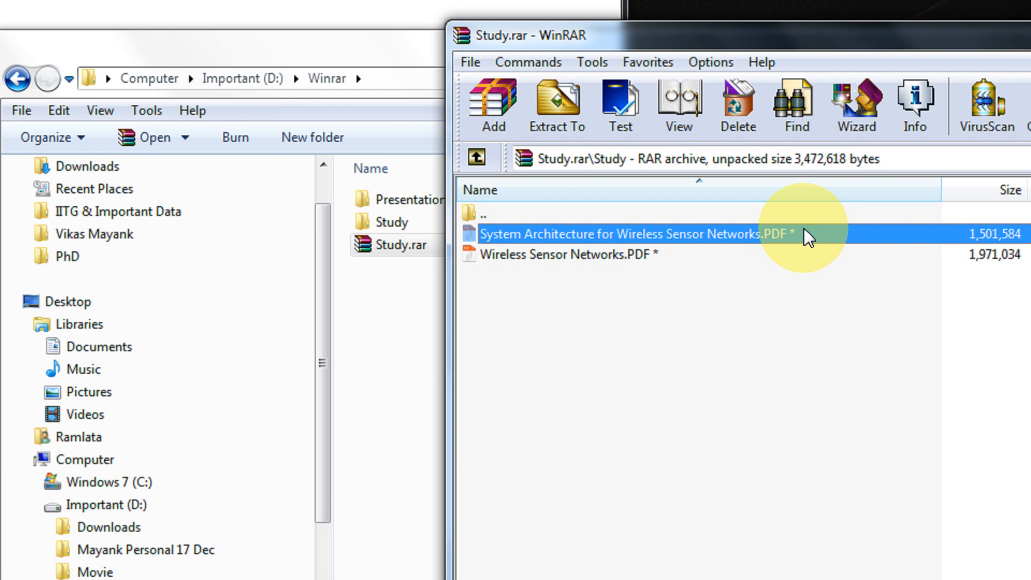
{"action": "mouse_move", "coordinate": [595, 261]}
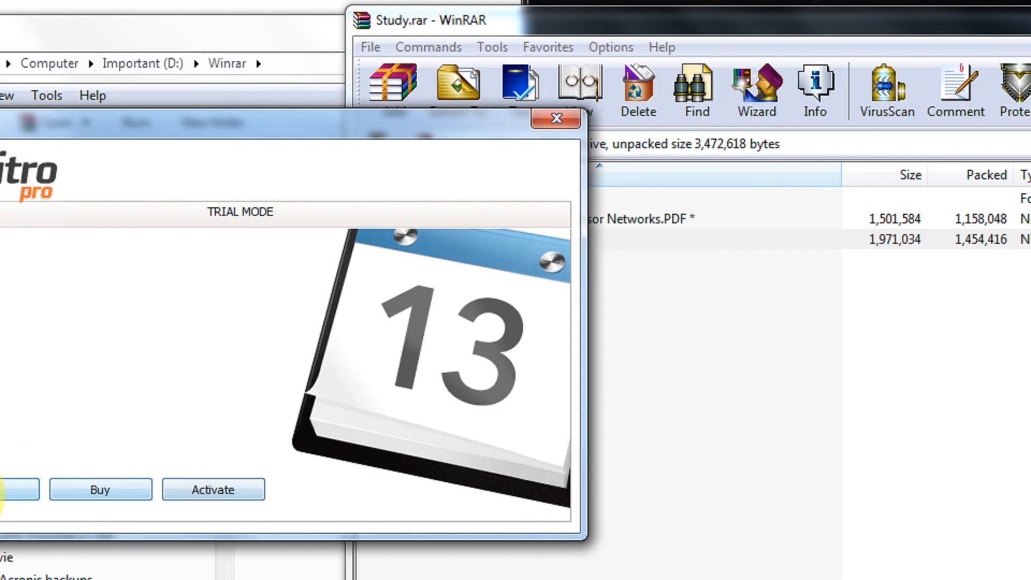
{"action": "left_click", "coordinate": [554, 117]}
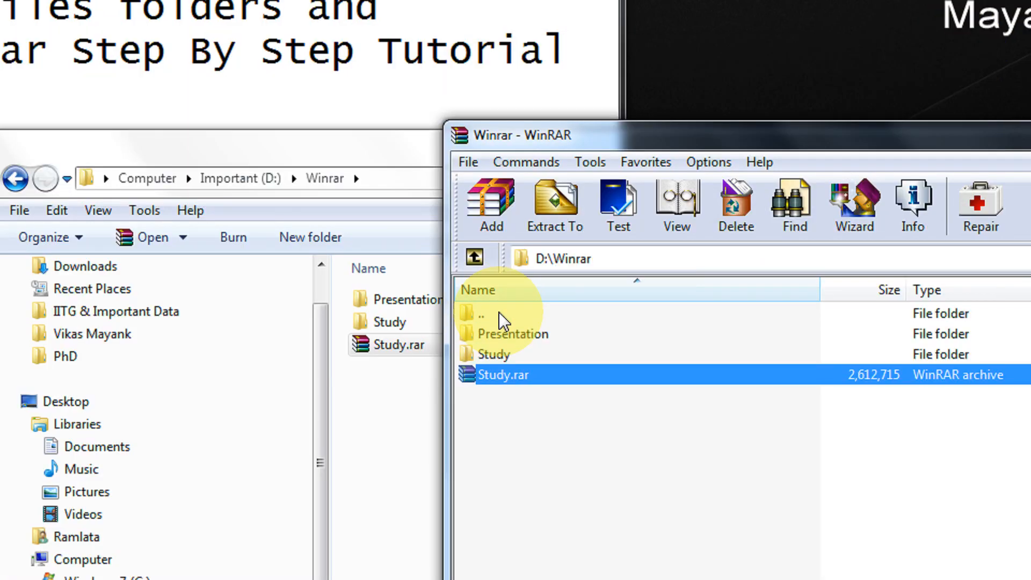
Return to the archive root and reopen its Study folder listing the two PDFs
{"action": "double_click", "coordinate": [502, 374]}
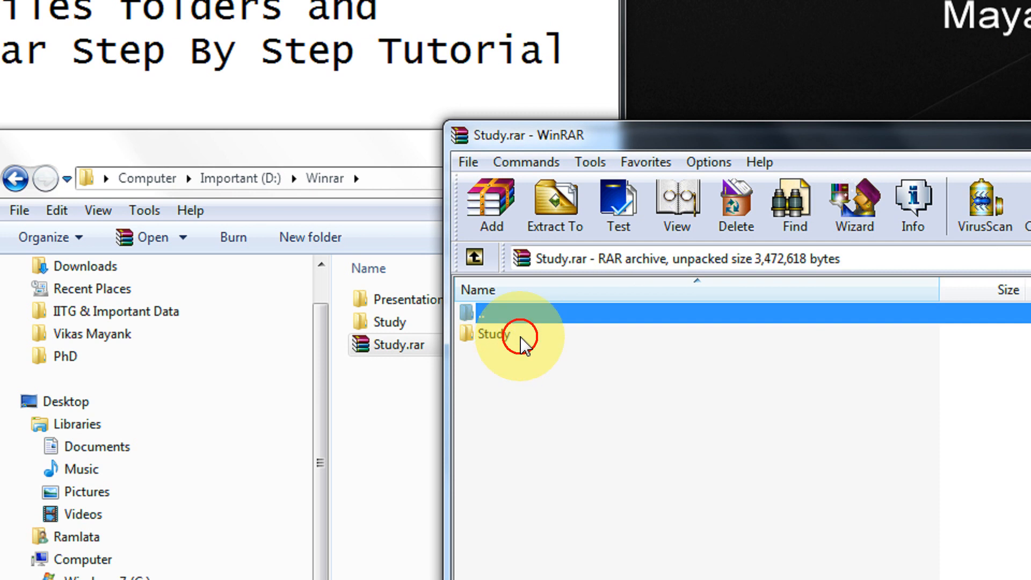
{"action": "double_click", "coordinate": [490, 333]}
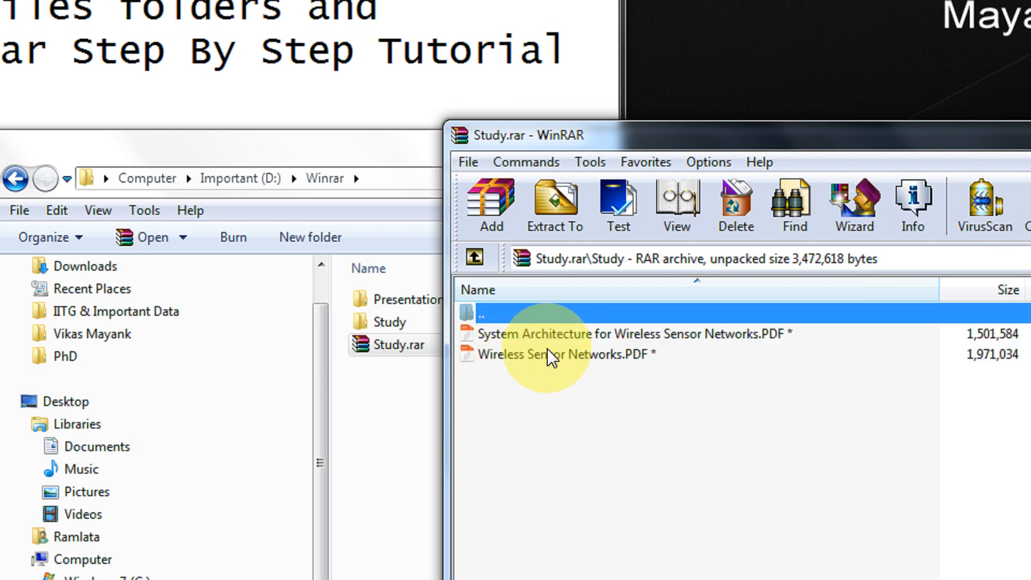
{"action": "mouse_move", "coordinate": [548, 325]}
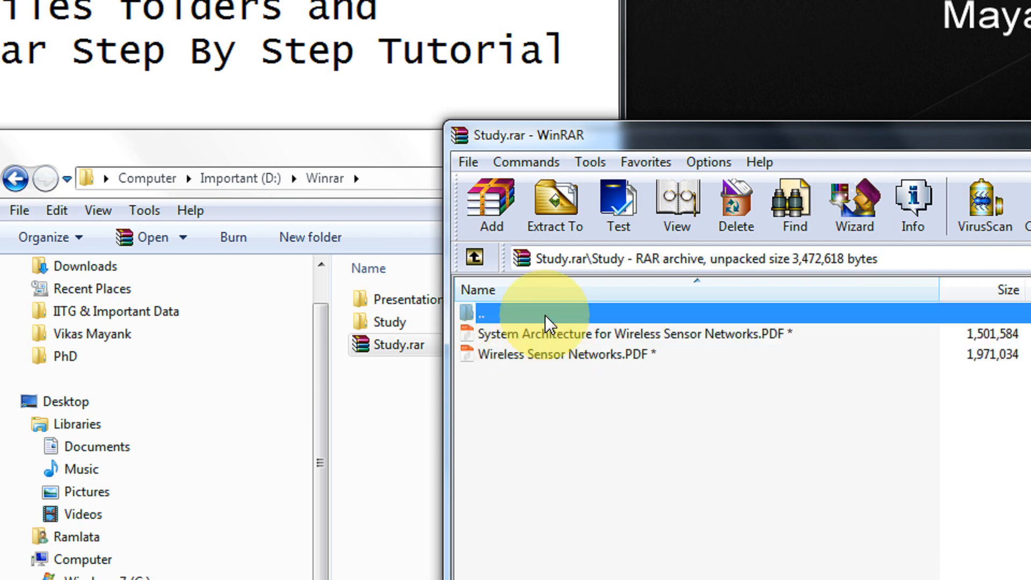
{"action": "mouse_move", "coordinate": [559, 375]}
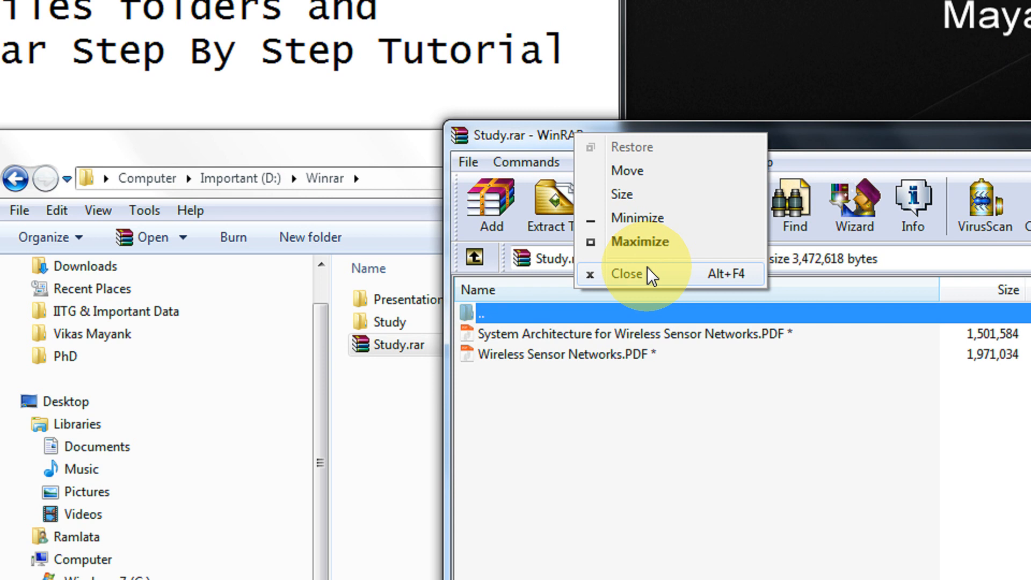
Close WinRAR, delete the old Study.rar, and start re-archiving Study with advanced settings
{"action": "left_click", "coordinate": [627, 273]}
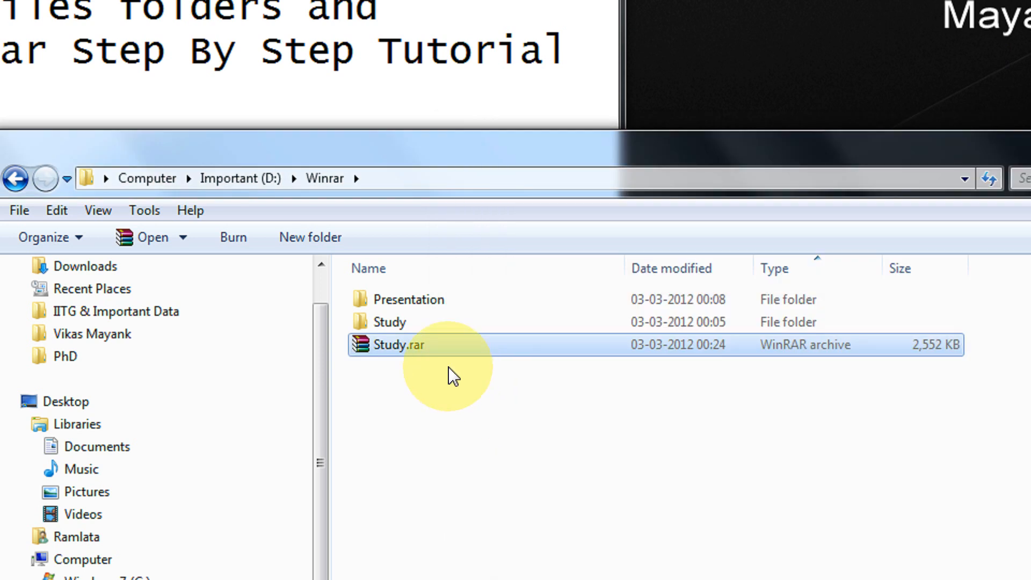
{"action": "key", "text": "Delete"}
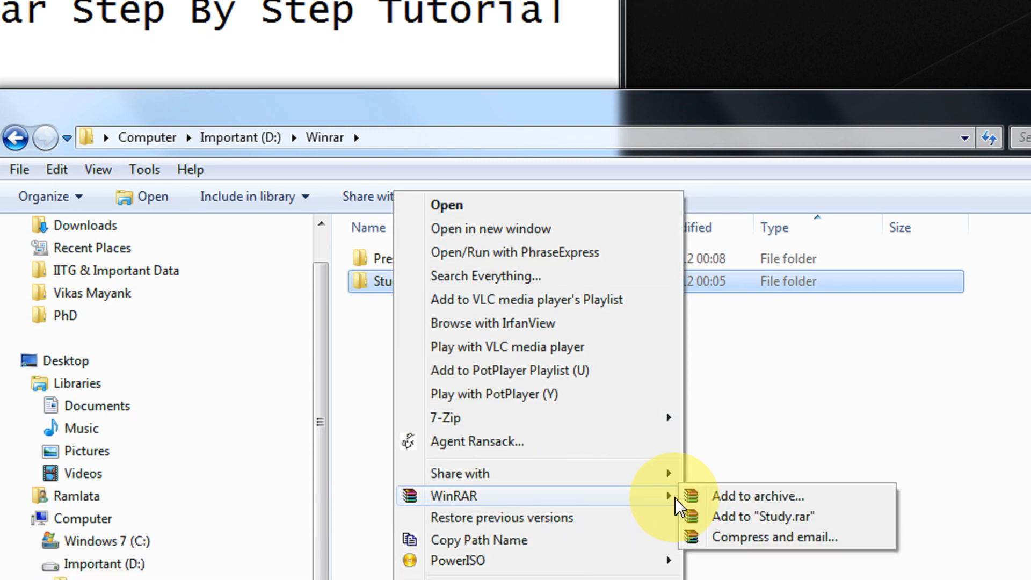
{"action": "left_click", "coordinate": [757, 495]}
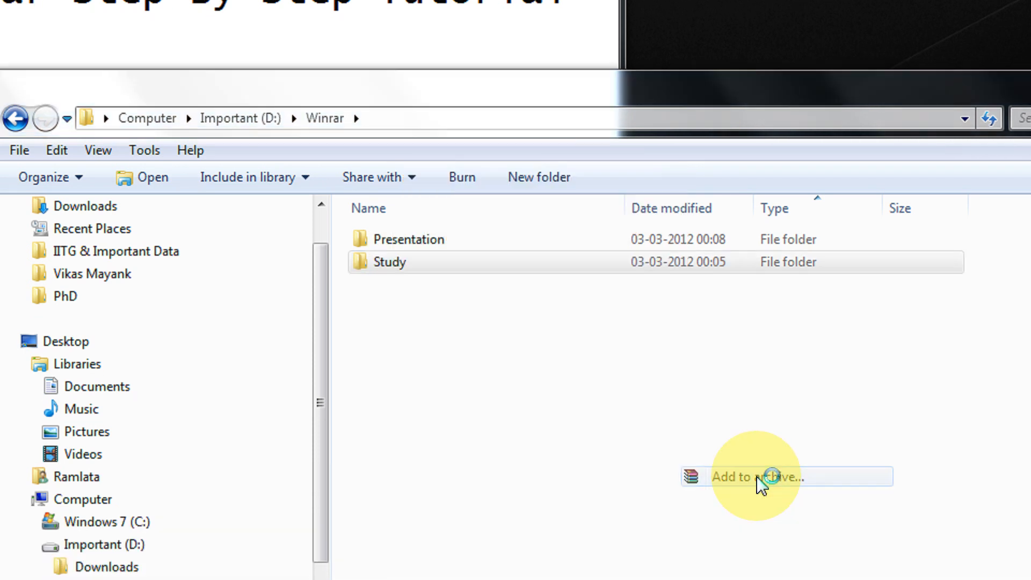
{"action": "left_click", "coordinate": [756, 477]}
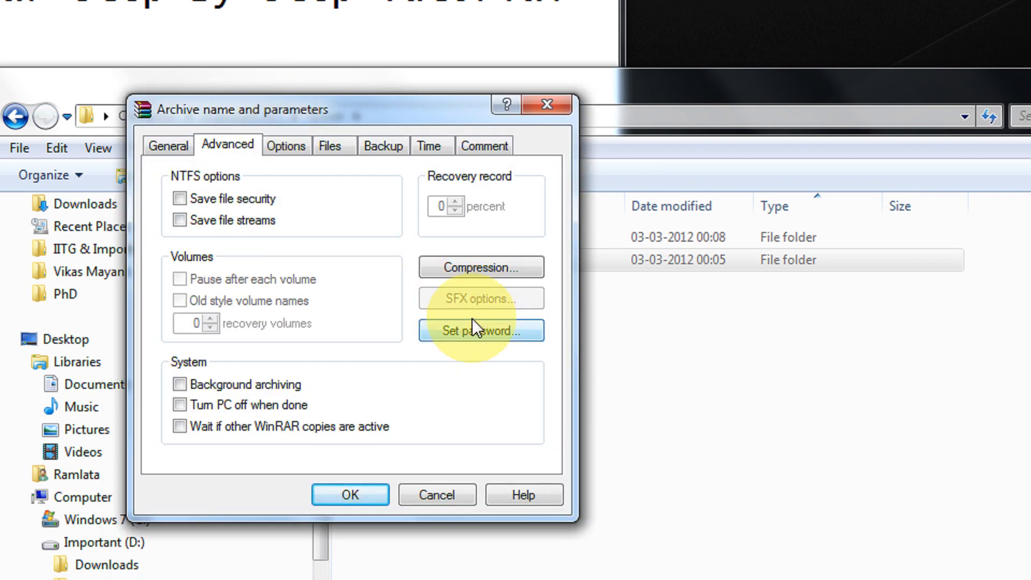
Set the archive password with Show password and Encrypt file names, then create Study.rar
{"action": "left_click", "coordinate": [480, 330]}
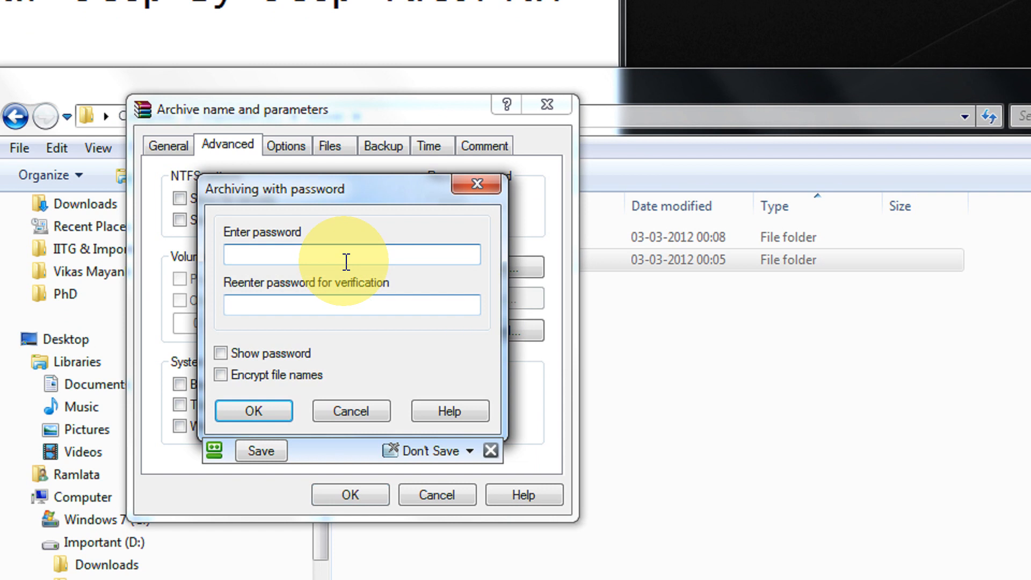
{"action": "type", "text": "•"}
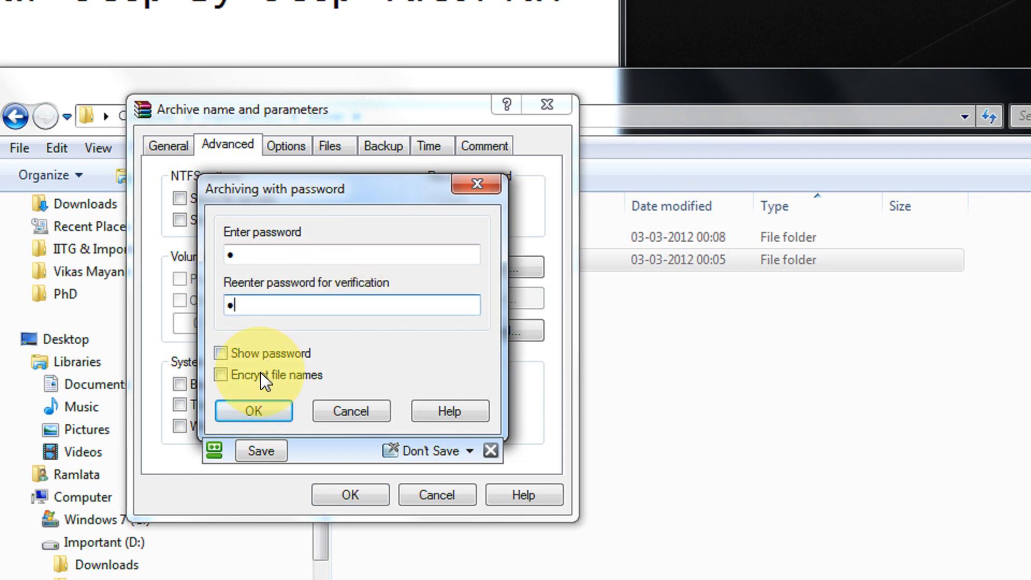
{"action": "left_click", "coordinate": [221, 353]}
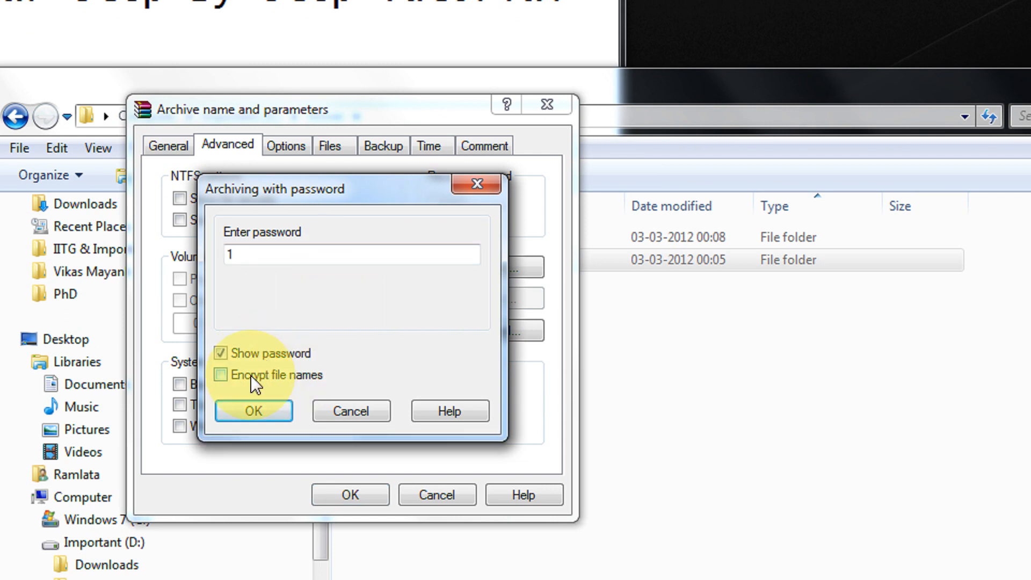
{"action": "left_click", "coordinate": [221, 375]}
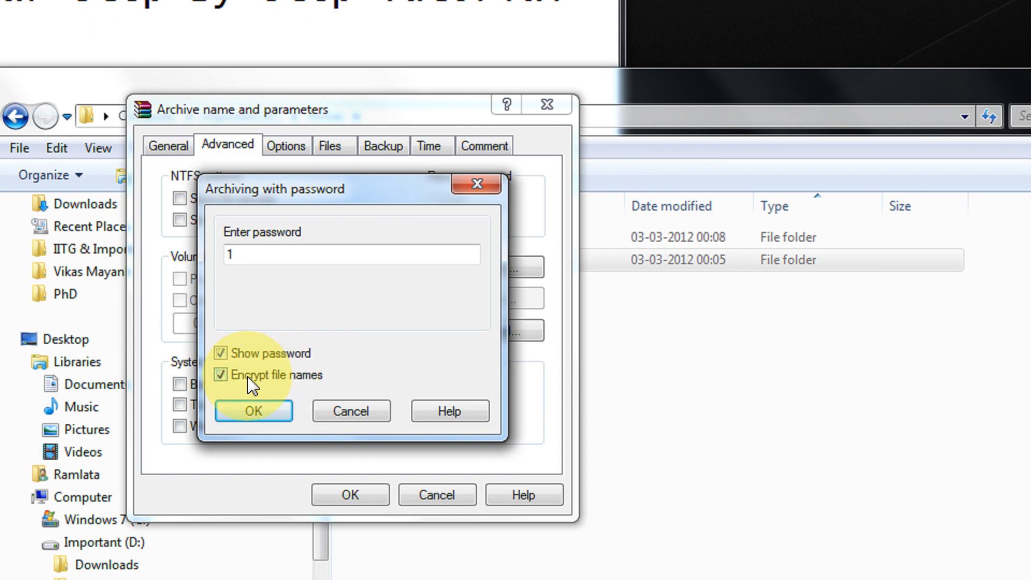
{"action": "left_click", "coordinate": [253, 410]}
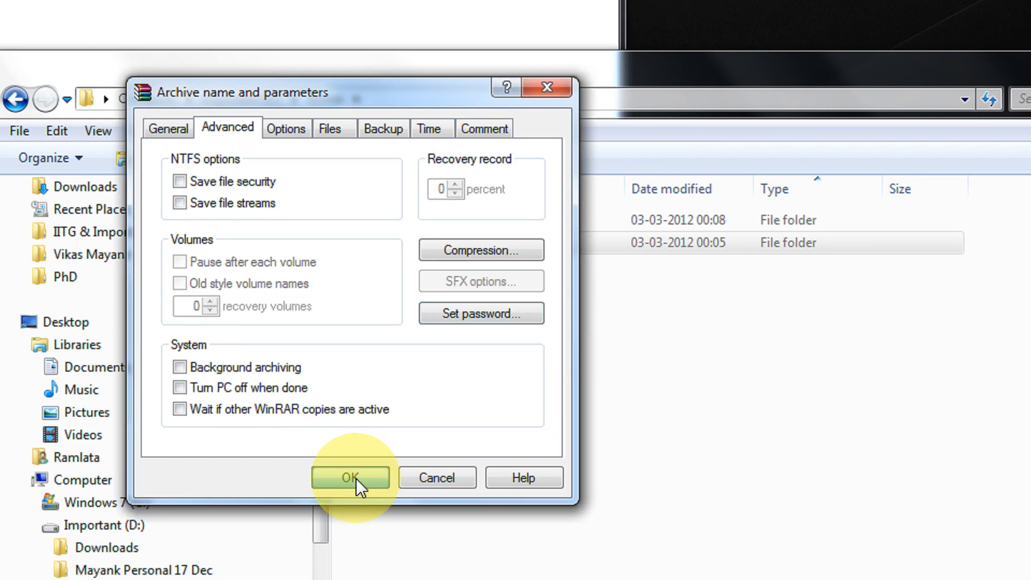
{"action": "left_click", "coordinate": [350, 477]}
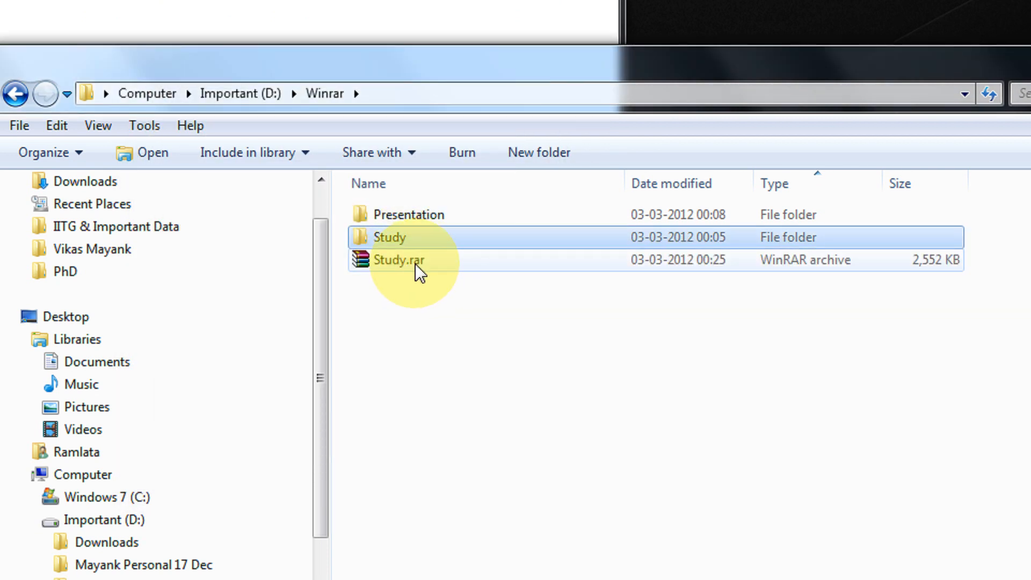
Open the new Study.rar and submit a two-character password attempt
{"action": "left_click", "coordinate": [398, 260]}
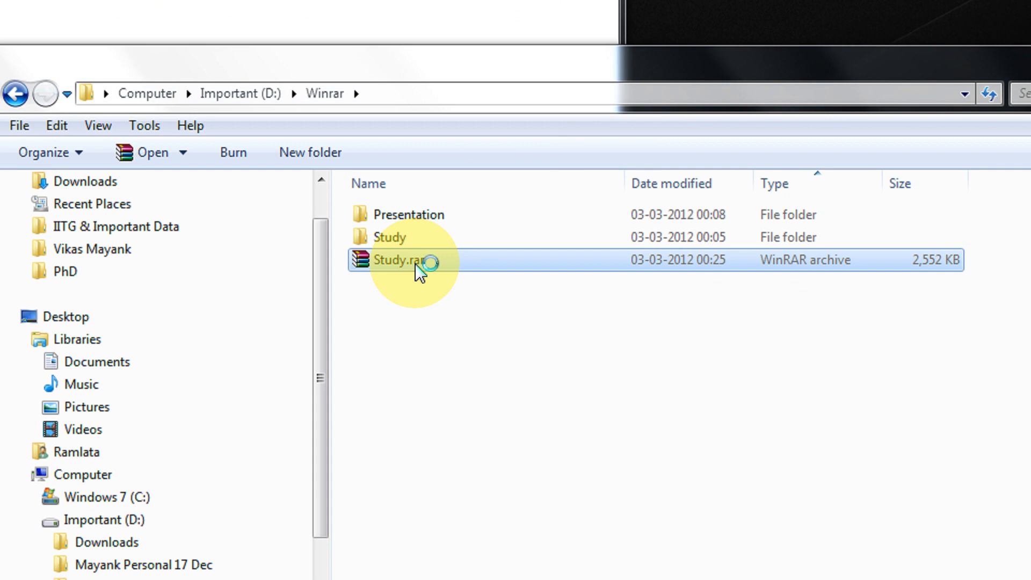
{"action": "double_click", "coordinate": [395, 260]}
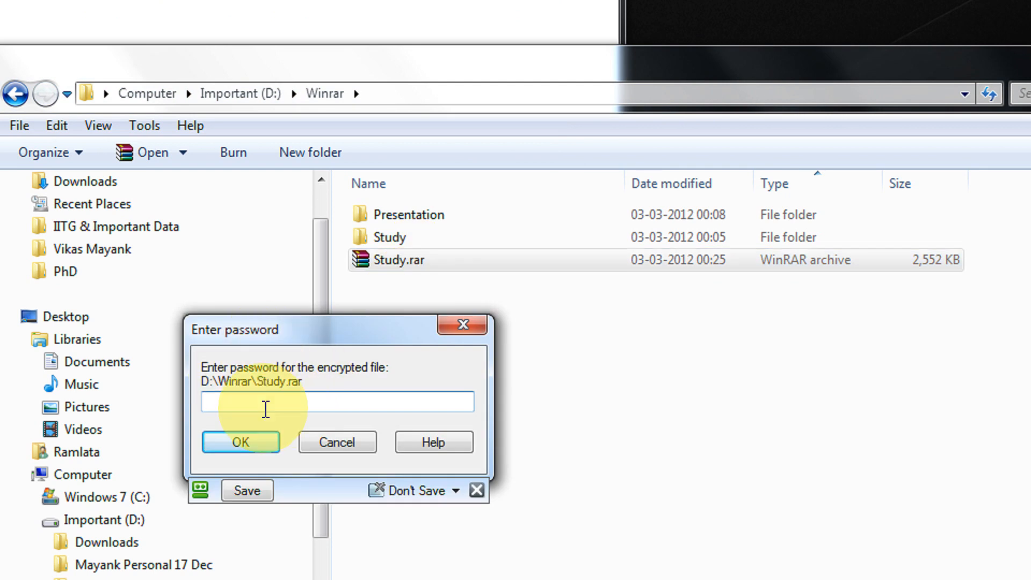
{"action": "type", "text": "••"}
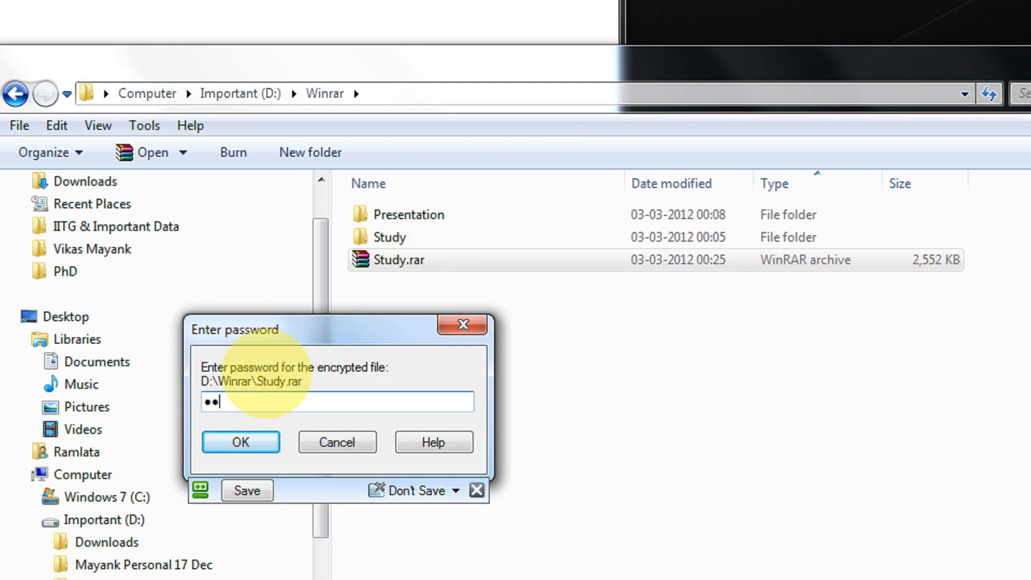
{"action": "left_click", "coordinate": [240, 441]}
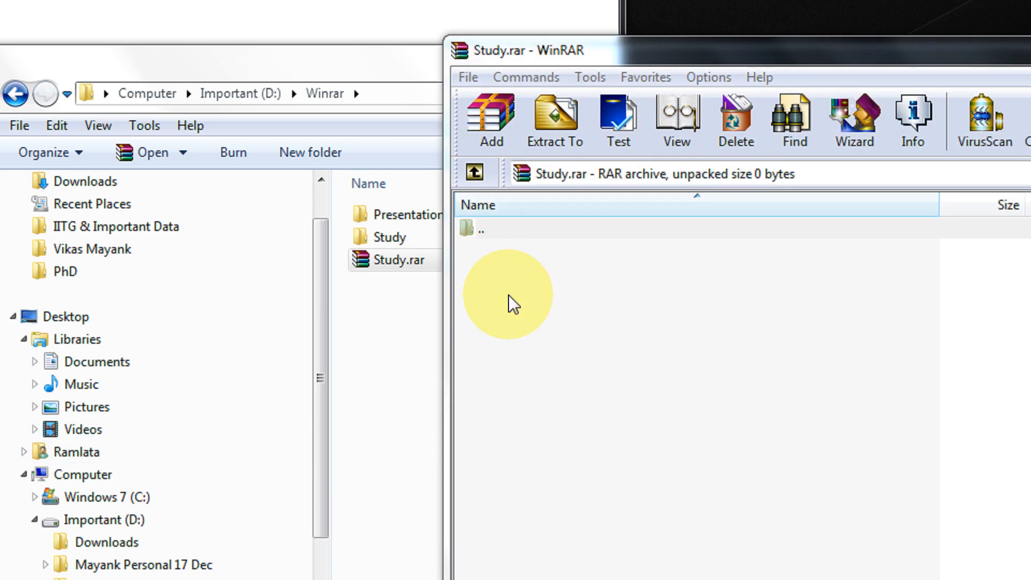
{"action": "mouse_move", "coordinate": [569, 247]}
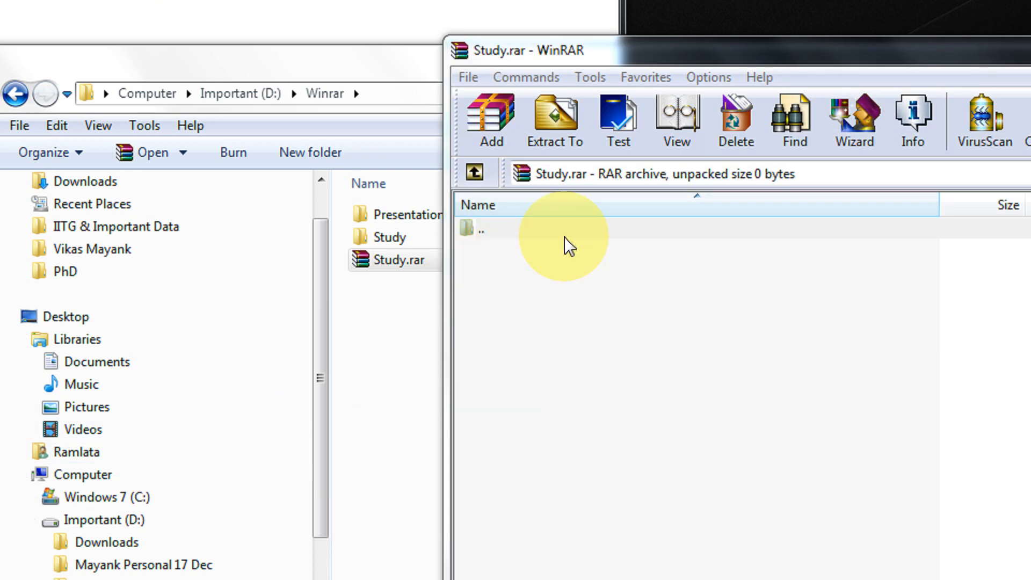
{"action": "mouse_move", "coordinate": [585, 246]}
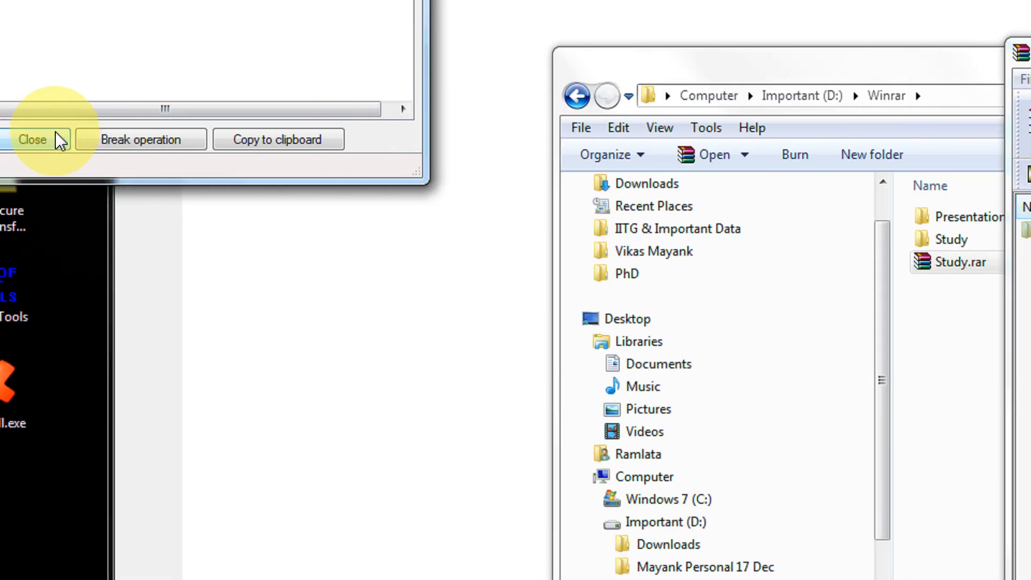
Dismiss the error window, reopen Study.rar with its password, and open the Study folder
{"action": "left_click", "coordinate": [32, 139]}
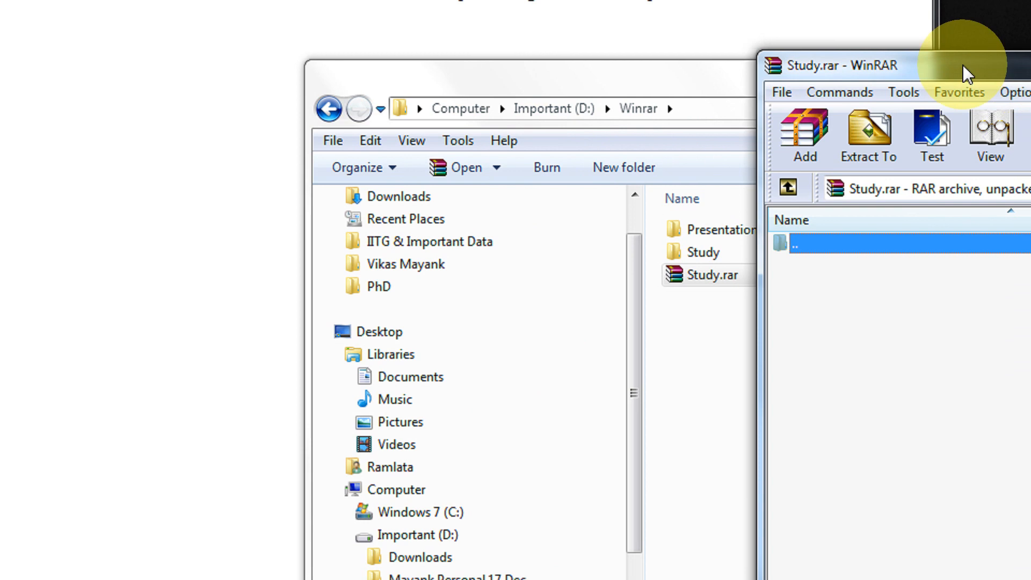
{"action": "double_click", "coordinate": [704, 275]}
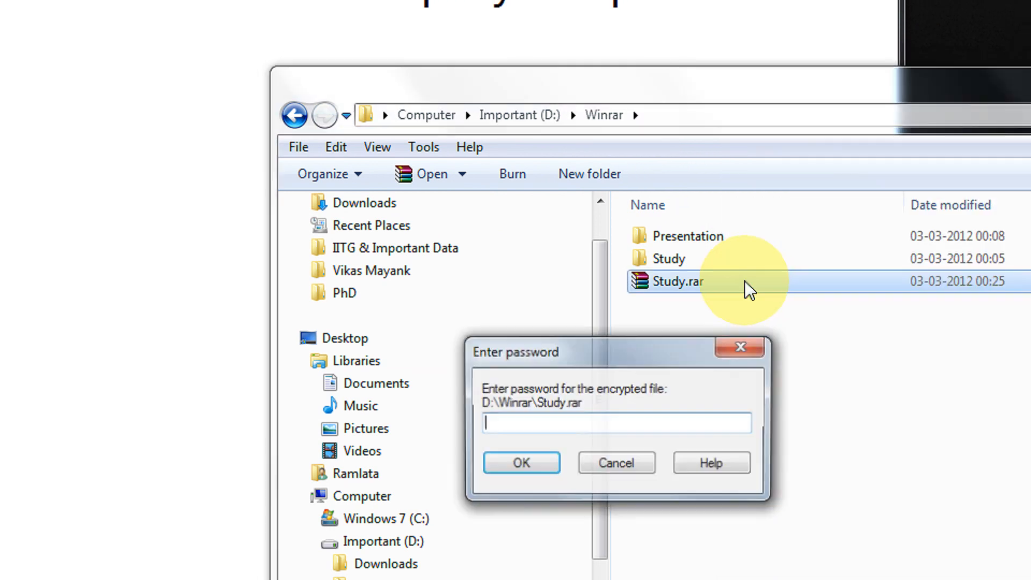
{"action": "left_click", "coordinate": [521, 462]}
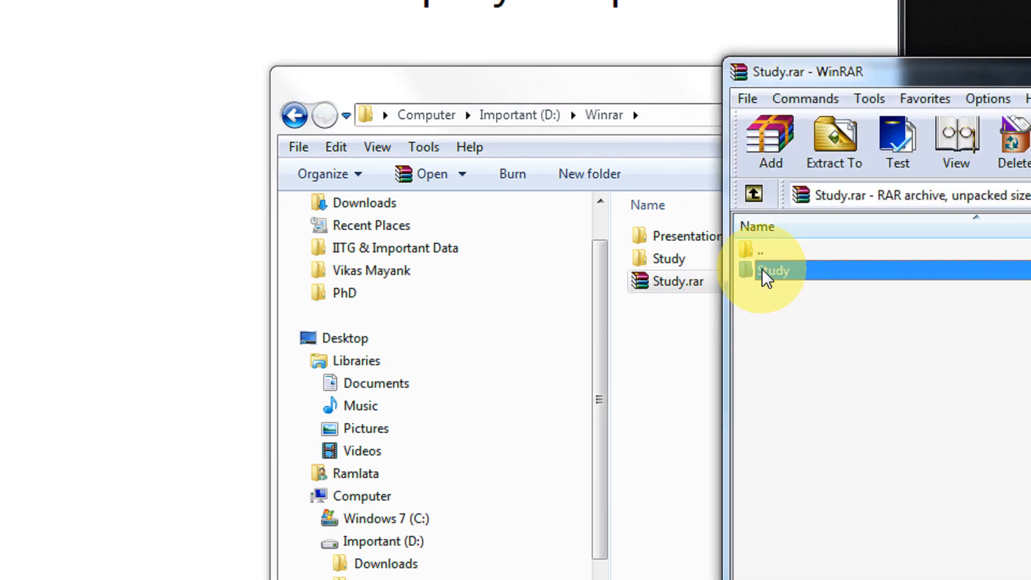
{"action": "double_click", "coordinate": [772, 271]}
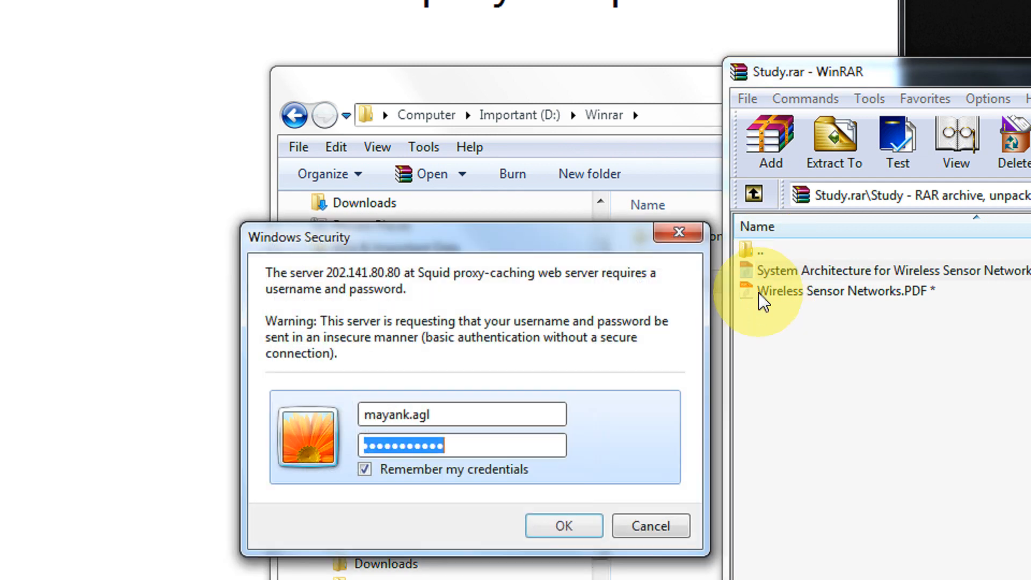
{"action": "left_click", "coordinate": [562, 525]}
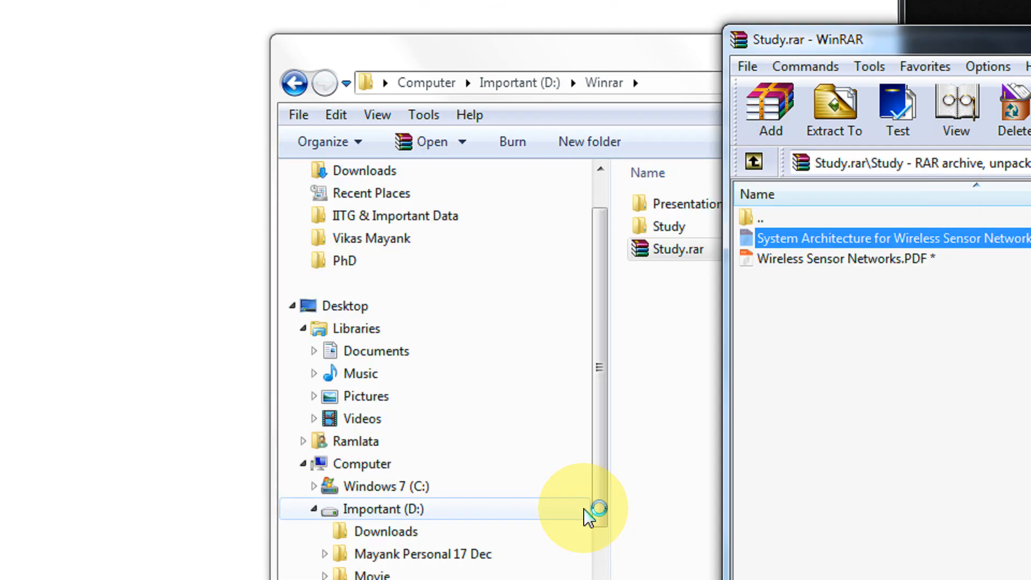